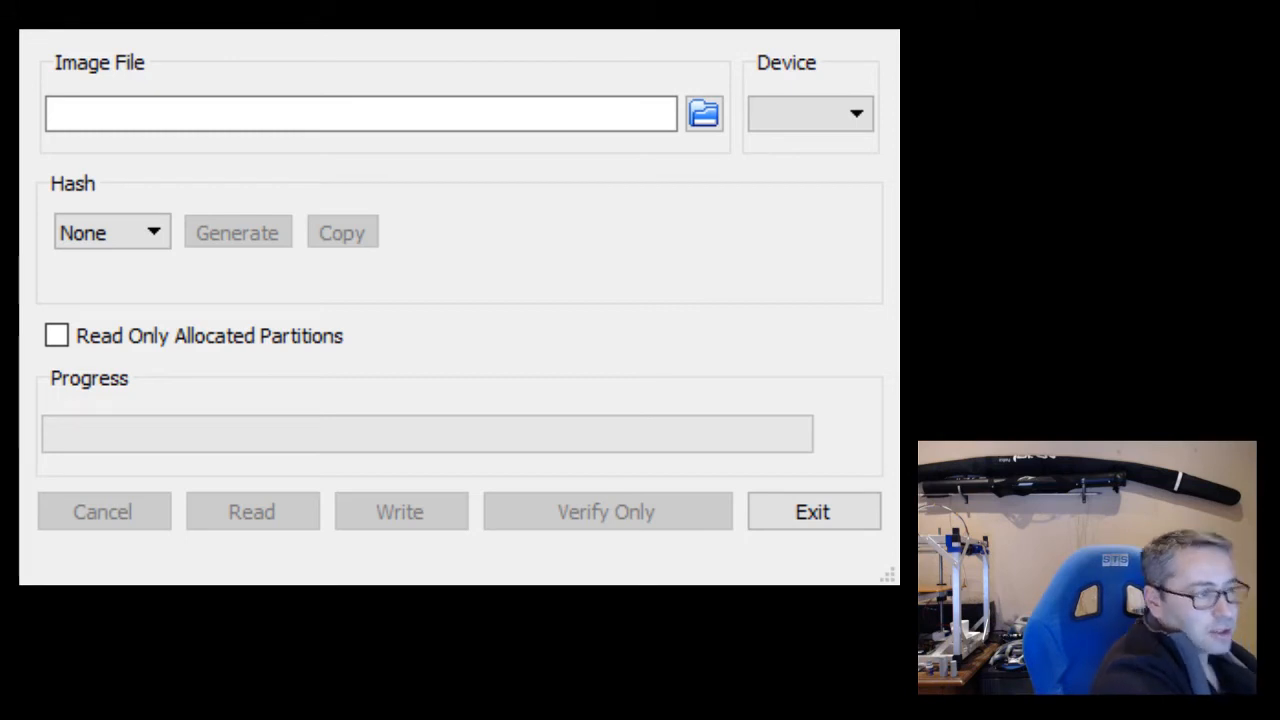
Step: Select drive F:\ as the device in the Device dropdown
left_click(810, 112)
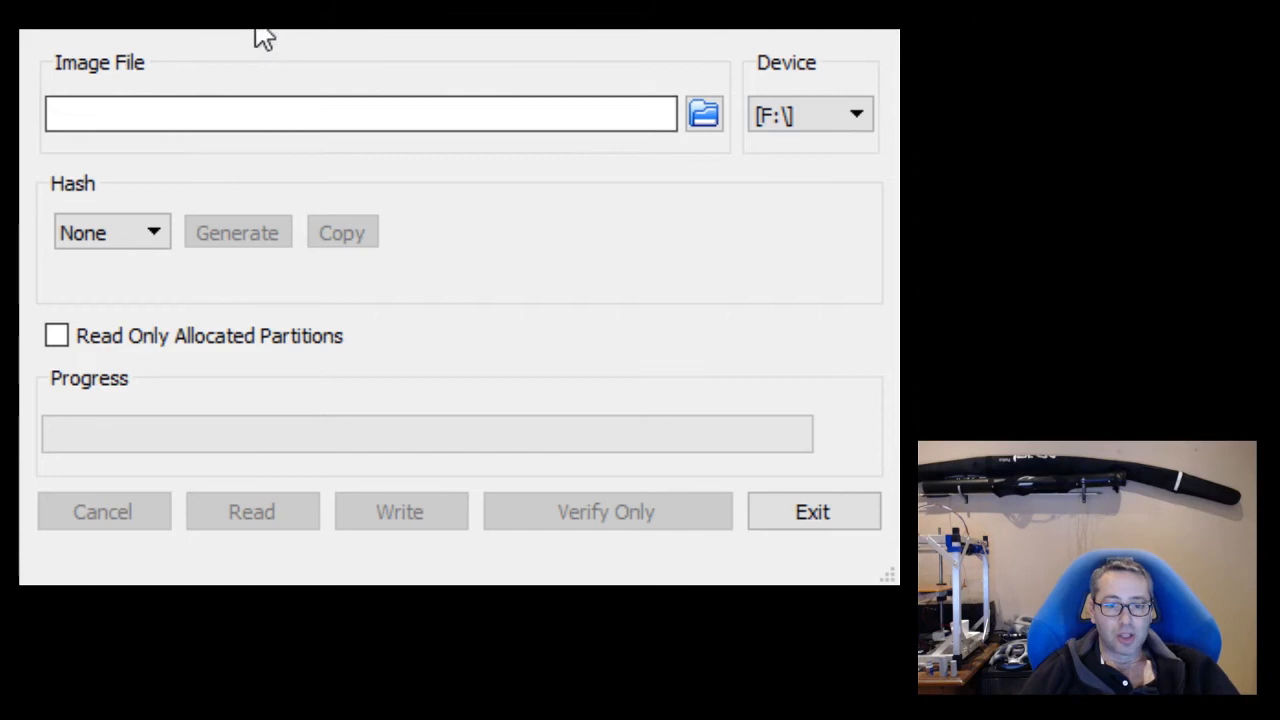
mouse_move(322, 38)
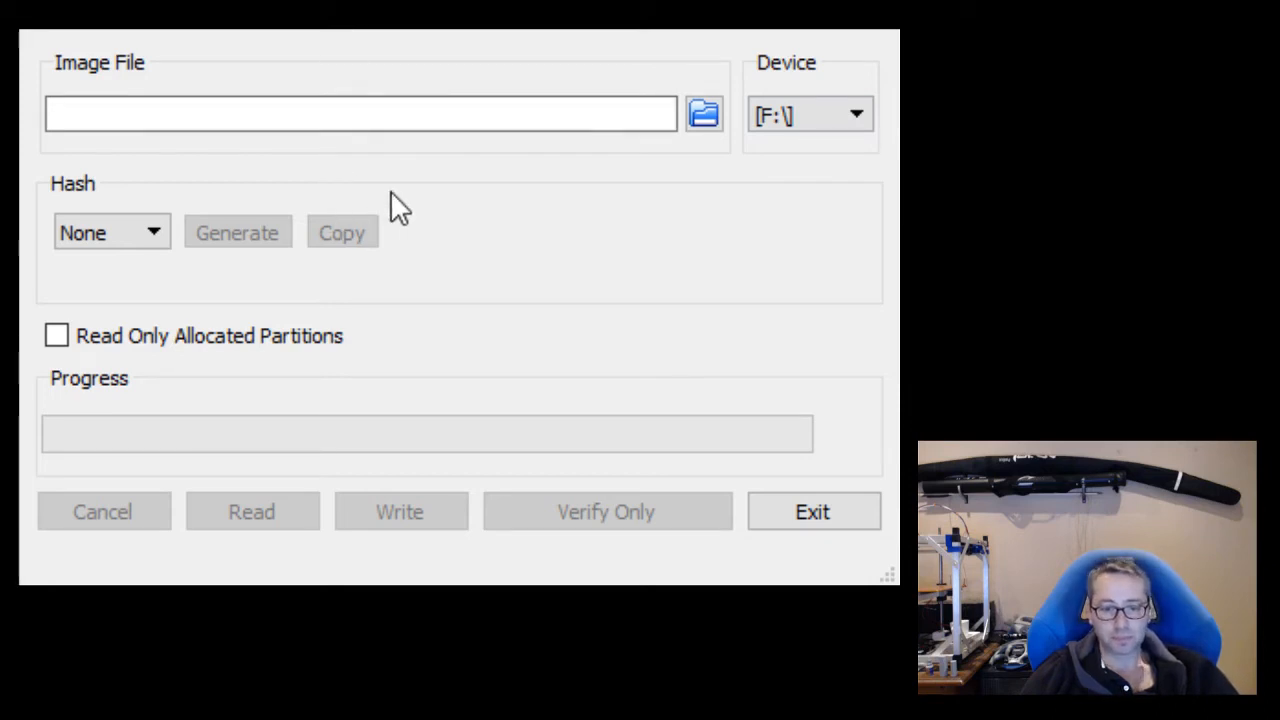
mouse_move(452, 82)
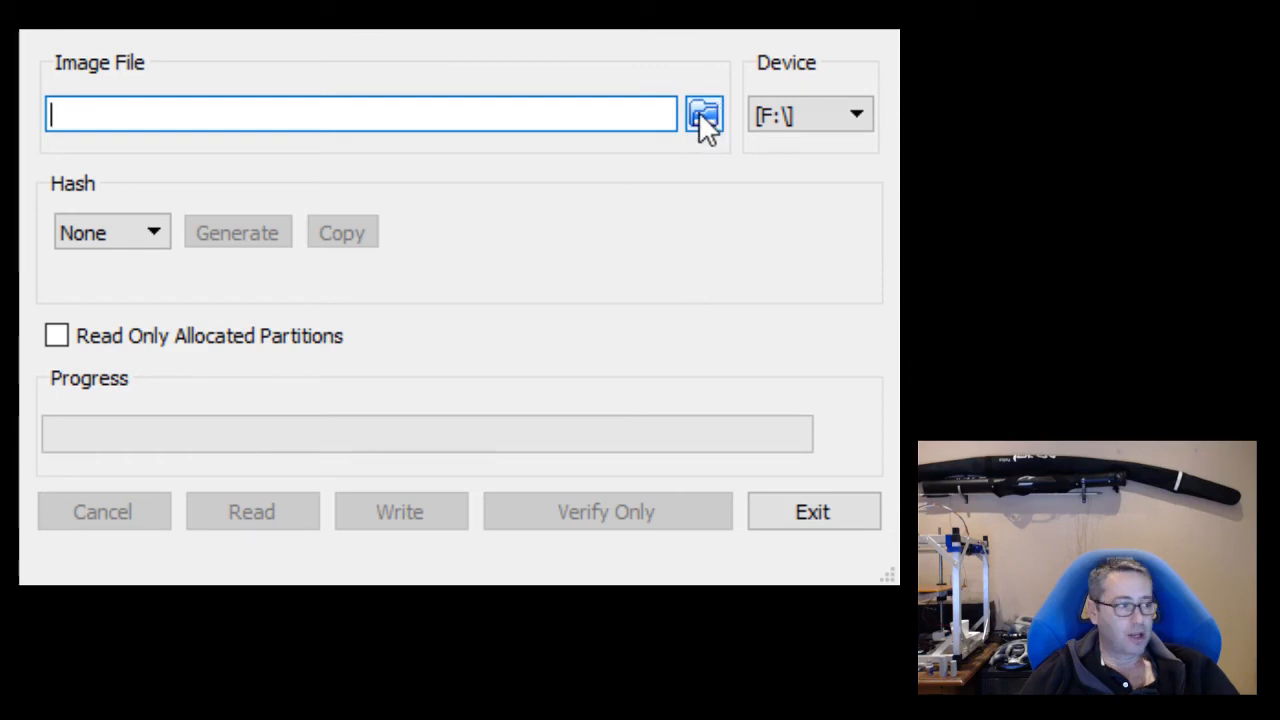
mouse_move(736, 216)
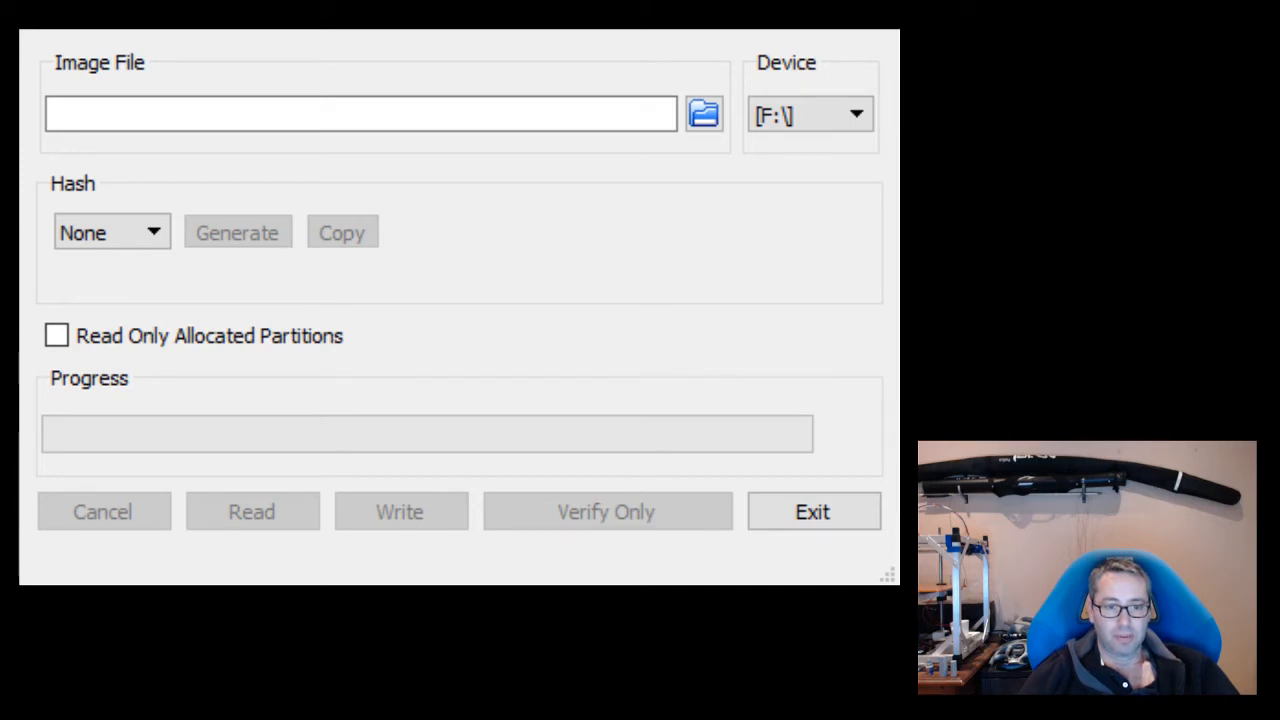
Step: Enter 'd:/Users/Michael Scholtz/Videos/NanoDLP D7/backup/backup.img' as the image file path and review it
type("d:/Users/Michael Scholtz/Videos/NanoDLP D7/backup/backup.img")
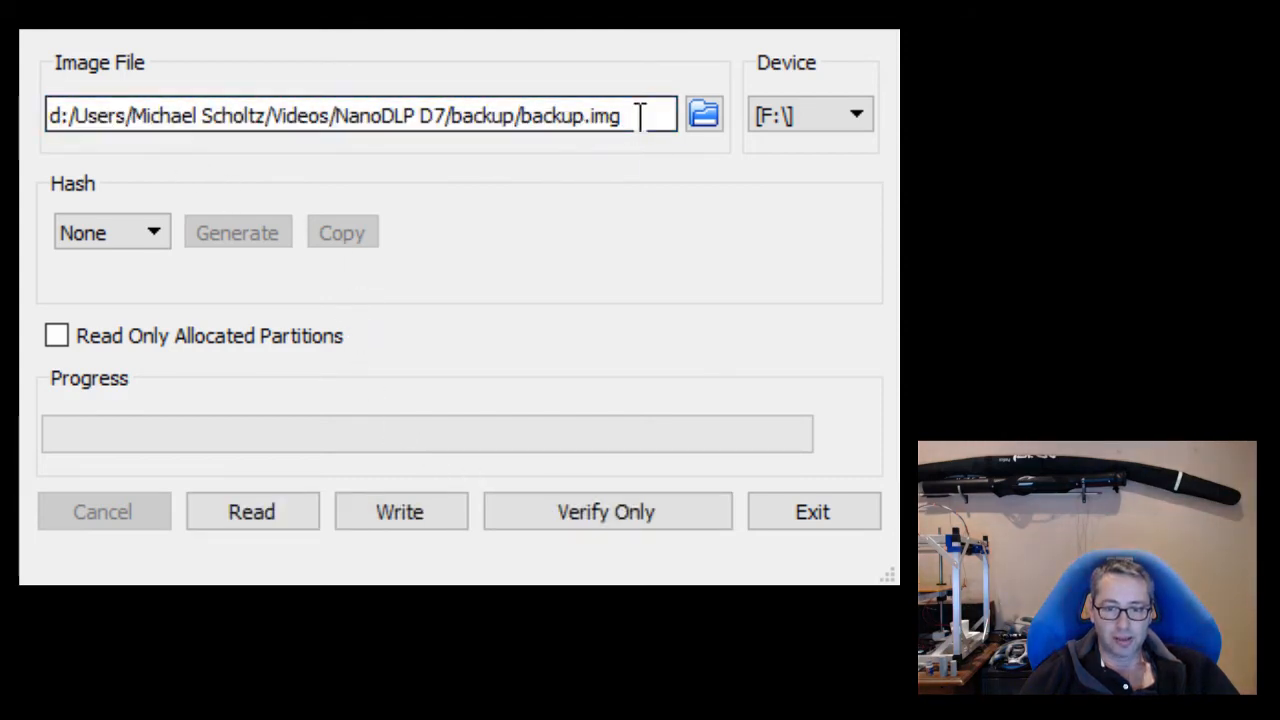
triple_click(340, 114)
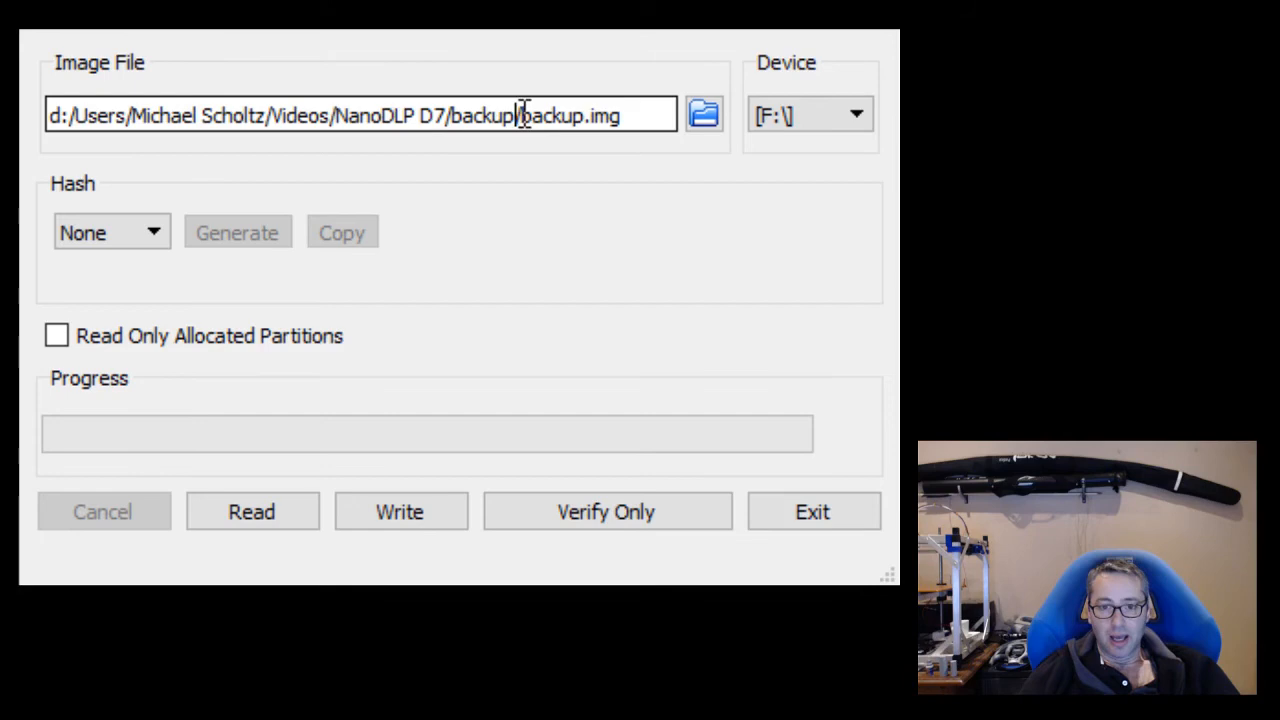
double_click(570, 114)
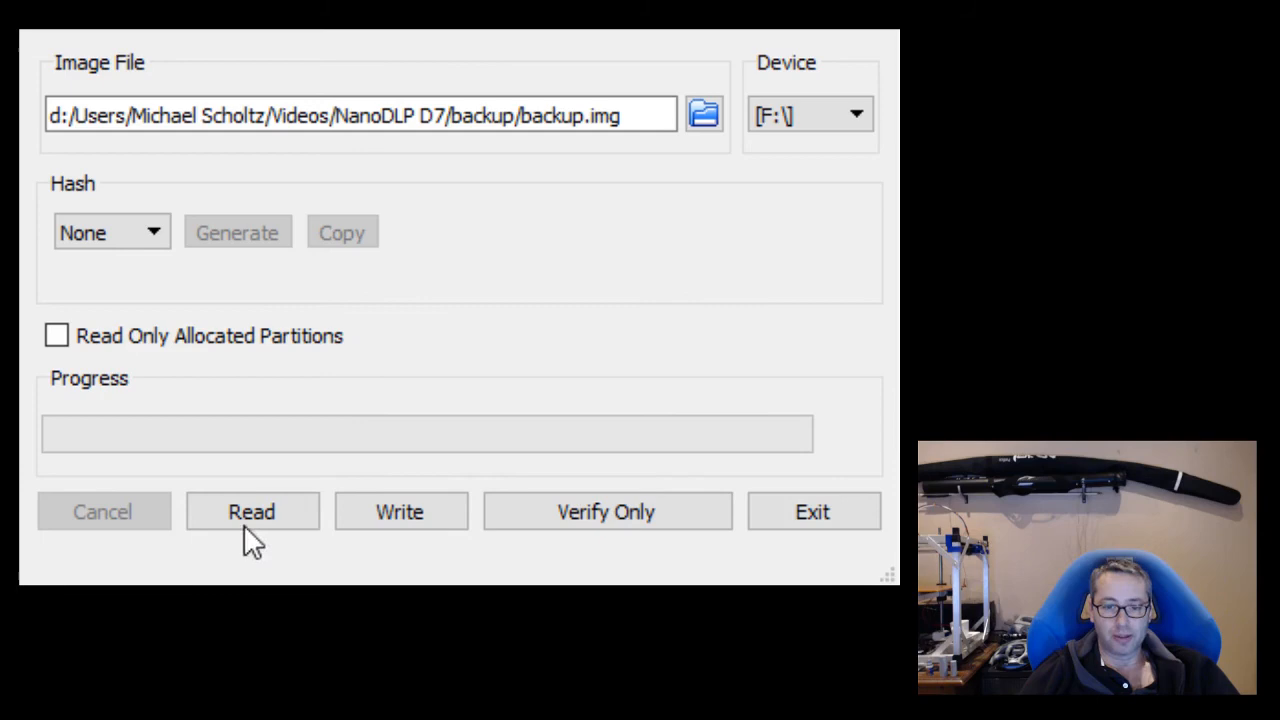
mouse_move(424, 356)
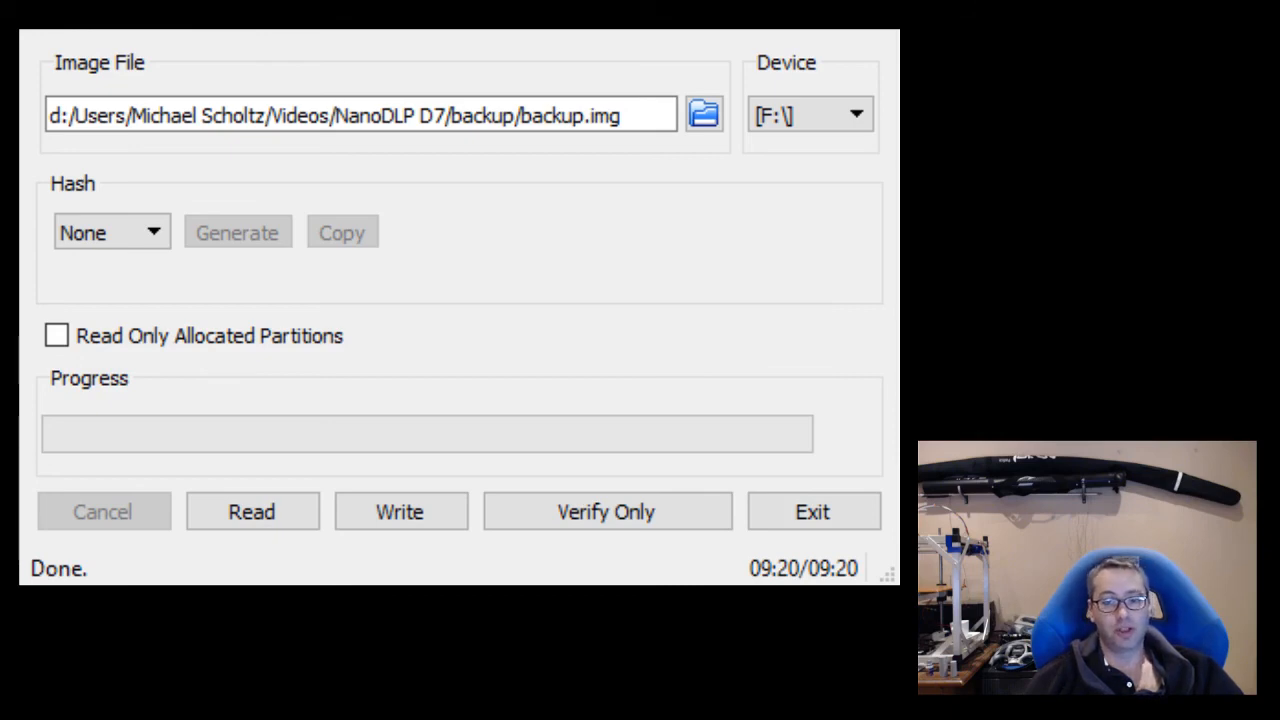
mouse_move(576, 444)
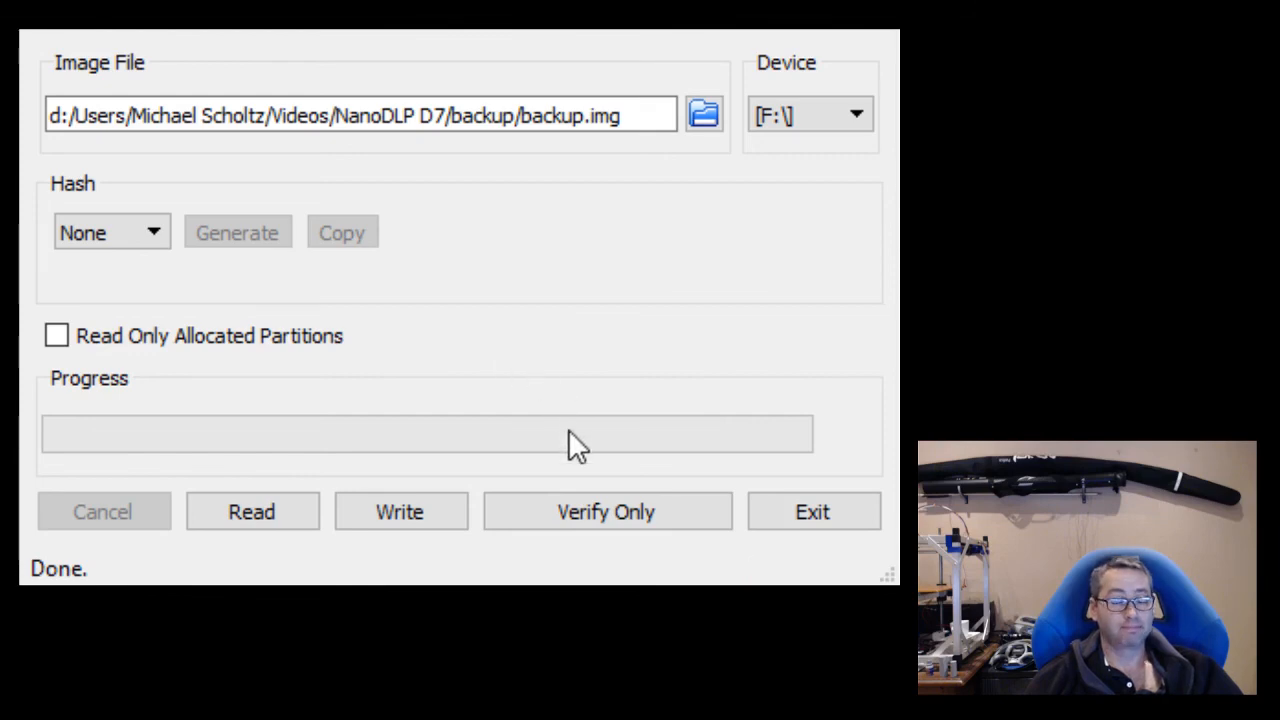
mouse_move(556, 418)
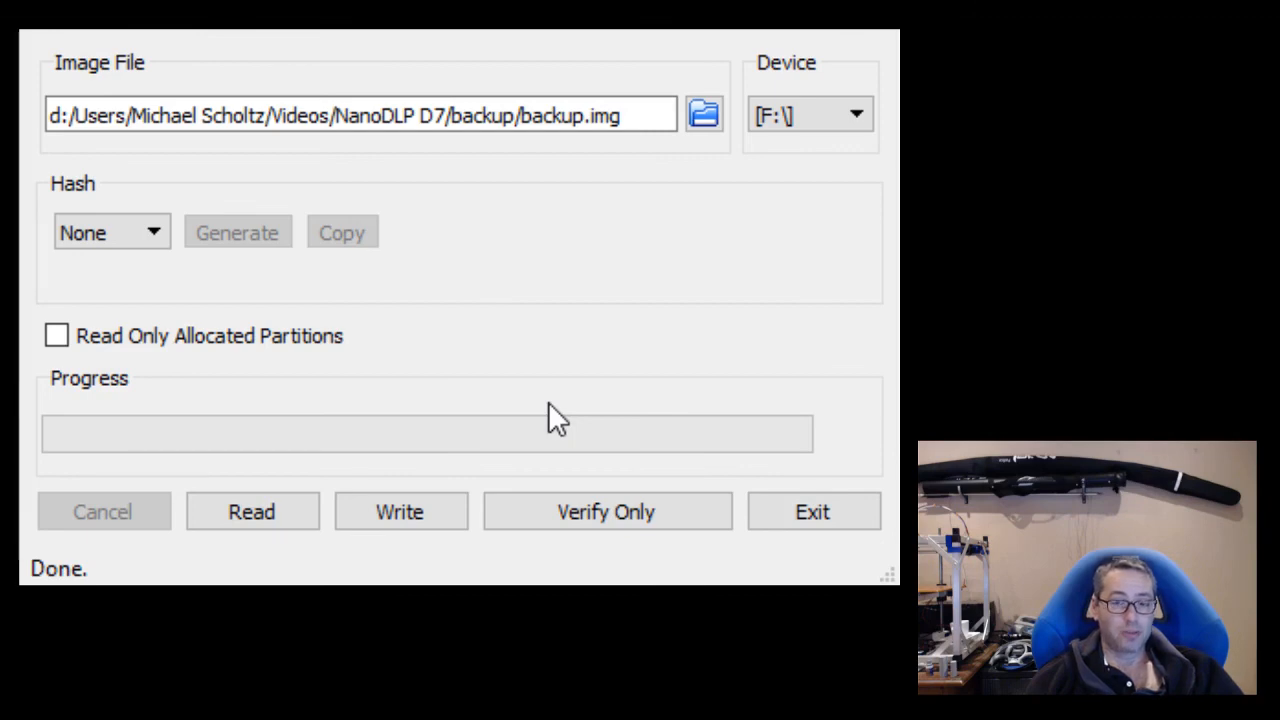
mouse_move(560, 430)
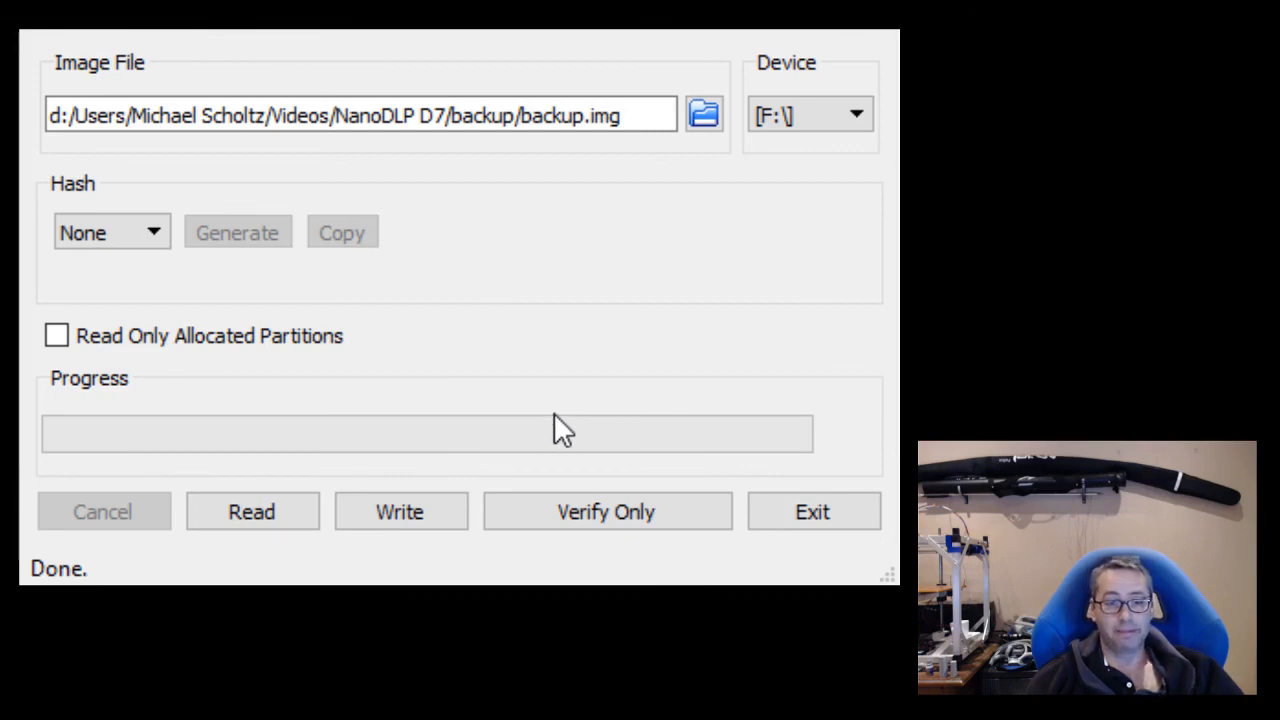
mouse_move(548, 452)
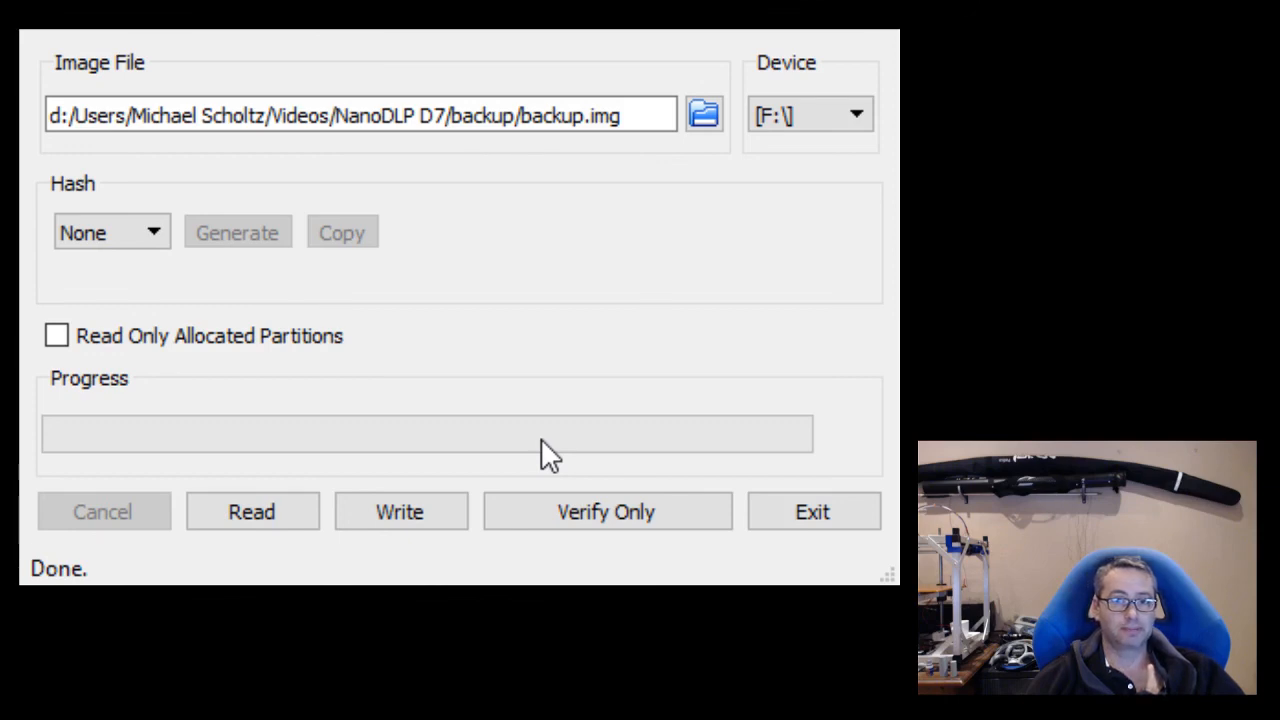
mouse_move(624, 376)
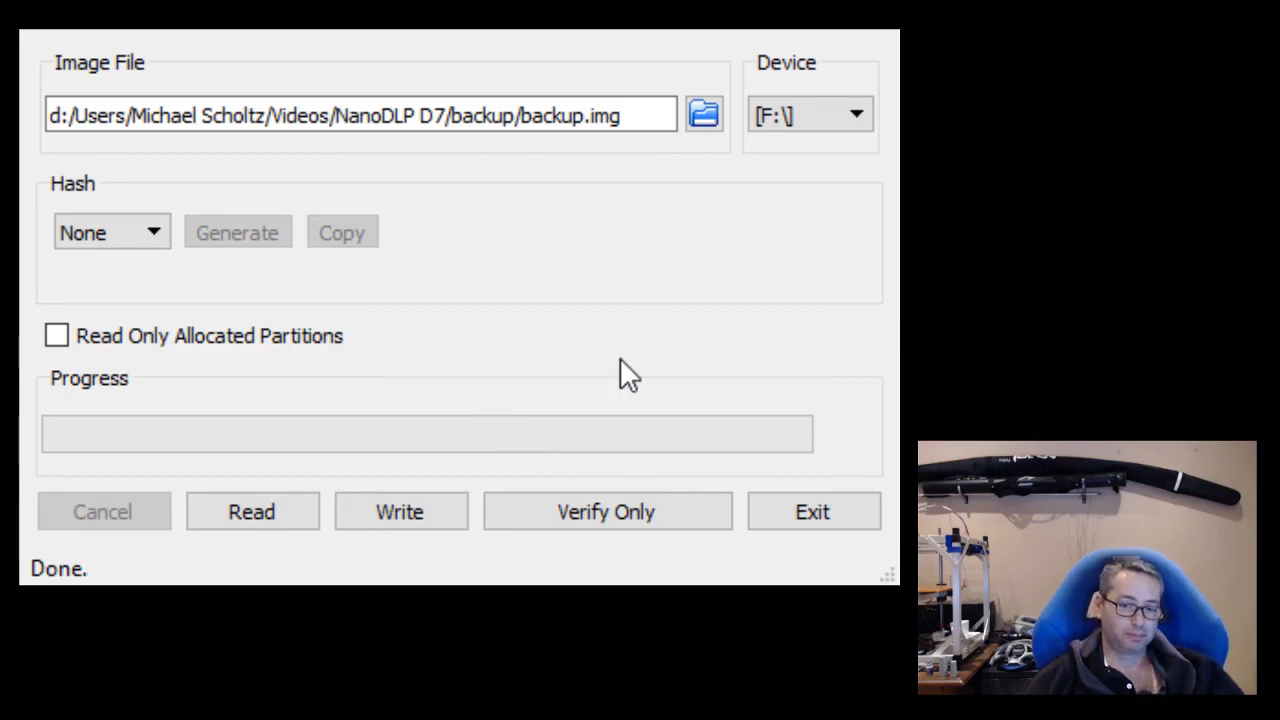